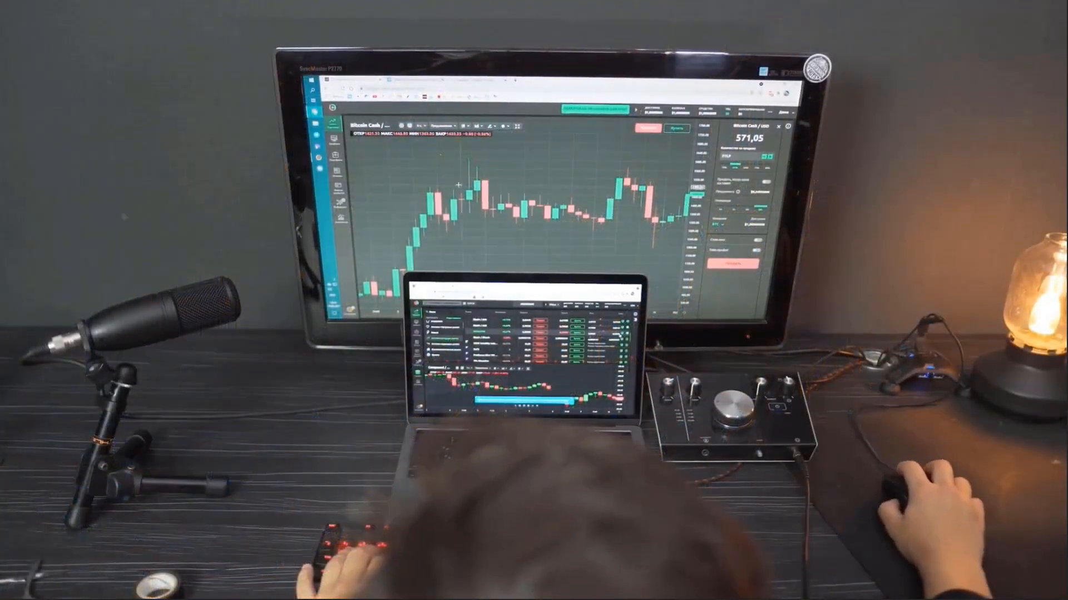
drag(468, 161, 655, 248)
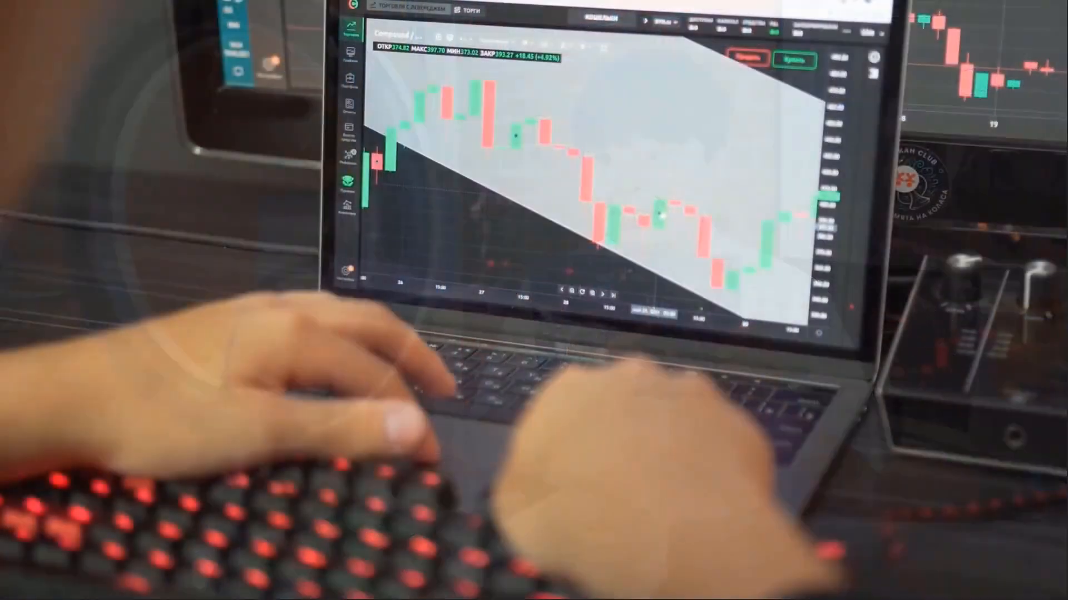
click(583, 46)
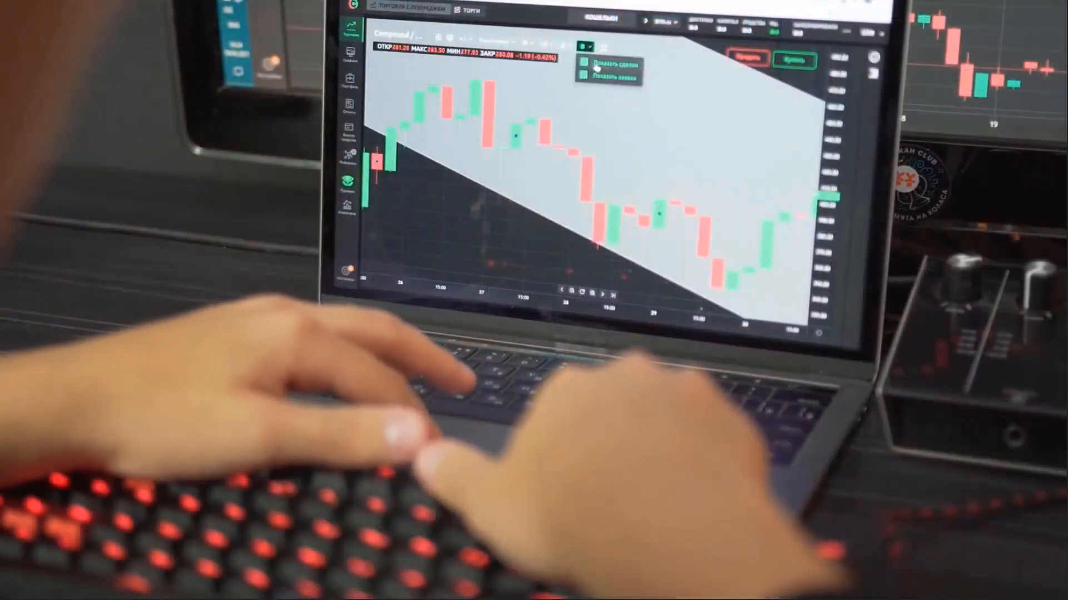
click(552, 39)
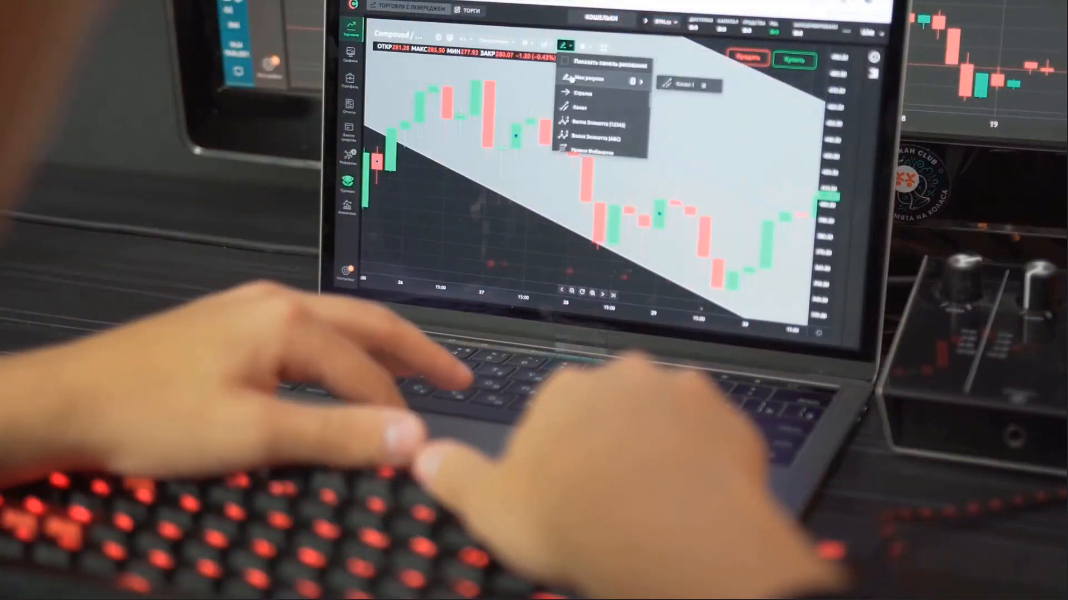